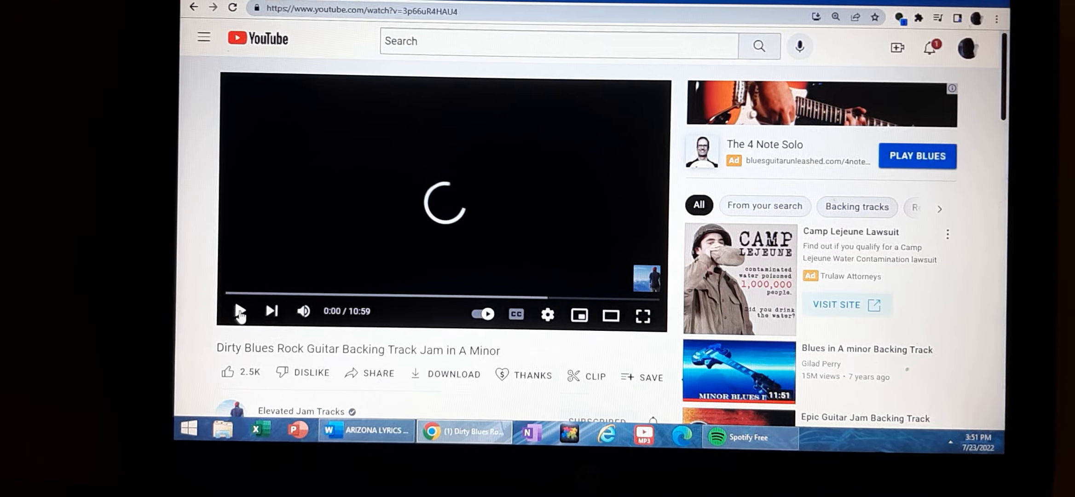
Bring the ARIZONA LYRICS Word document forward from the taskbar, leaving YouTube.
{"action": "left_click", "coordinate": [360, 441]}
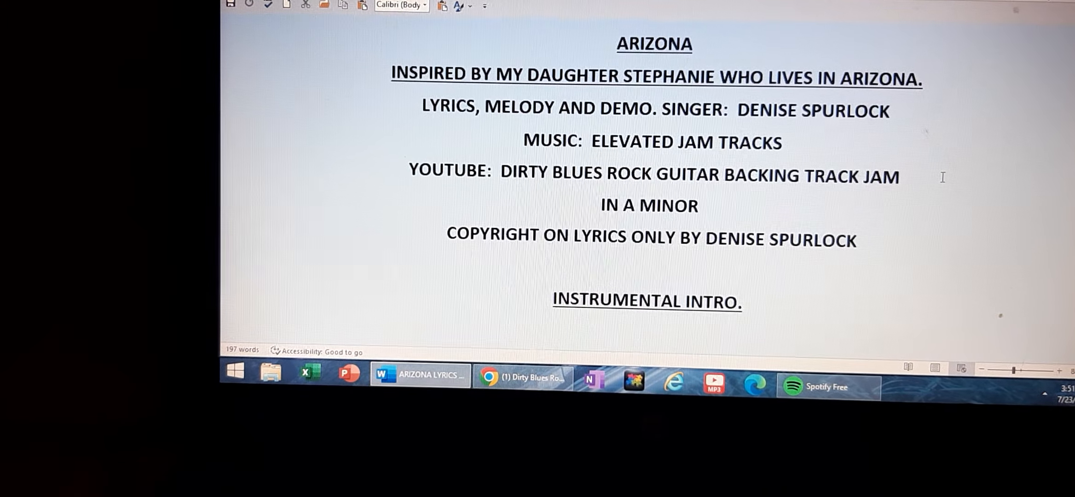
Scroll past the title block and instrumental intro through Verse 1 to Verse 2's opening.
{"action": "scroll", "scroll_direction": "down", "scroll_amount": 3}
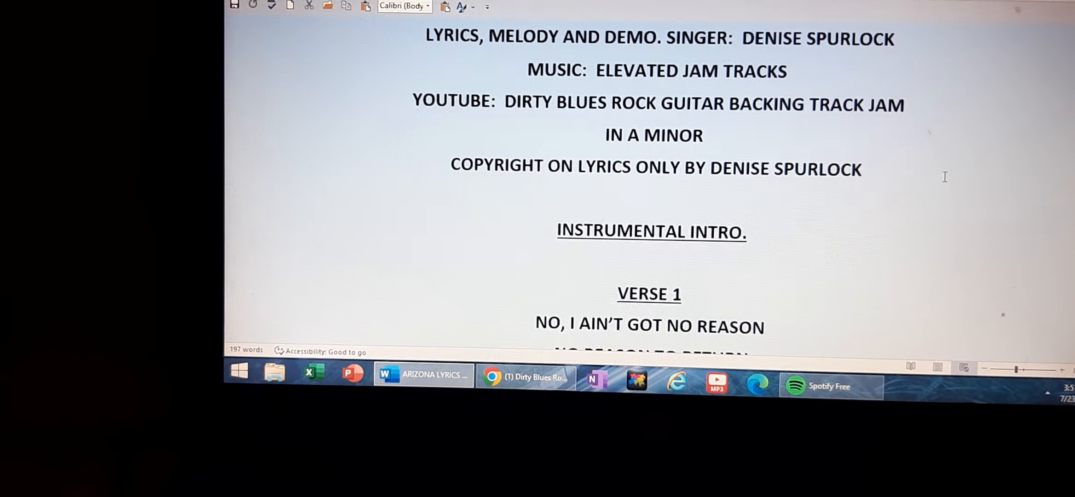
{"action": "scroll", "scroll_direction": "down", "scroll_amount": 3}
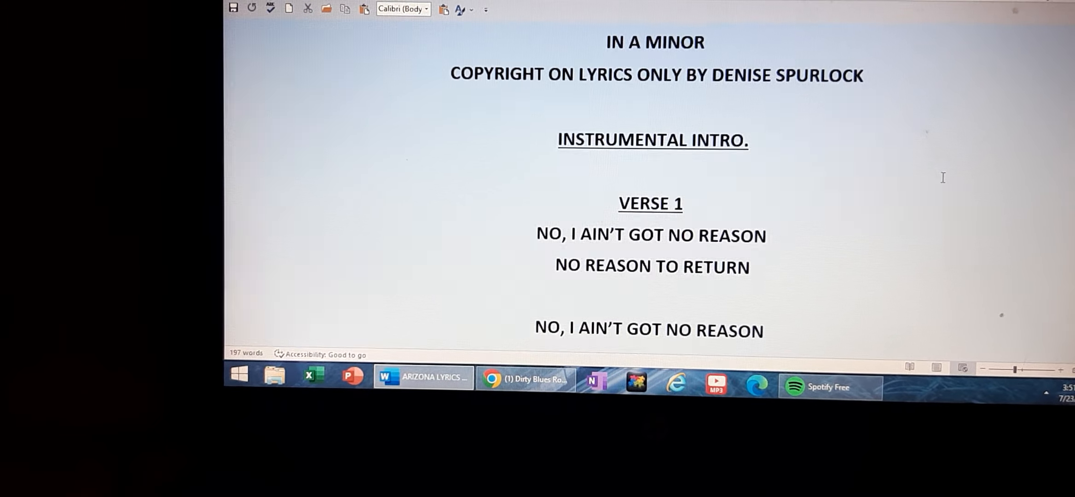
{"action": "scroll", "scroll_direction": "down", "scroll_amount": 3}
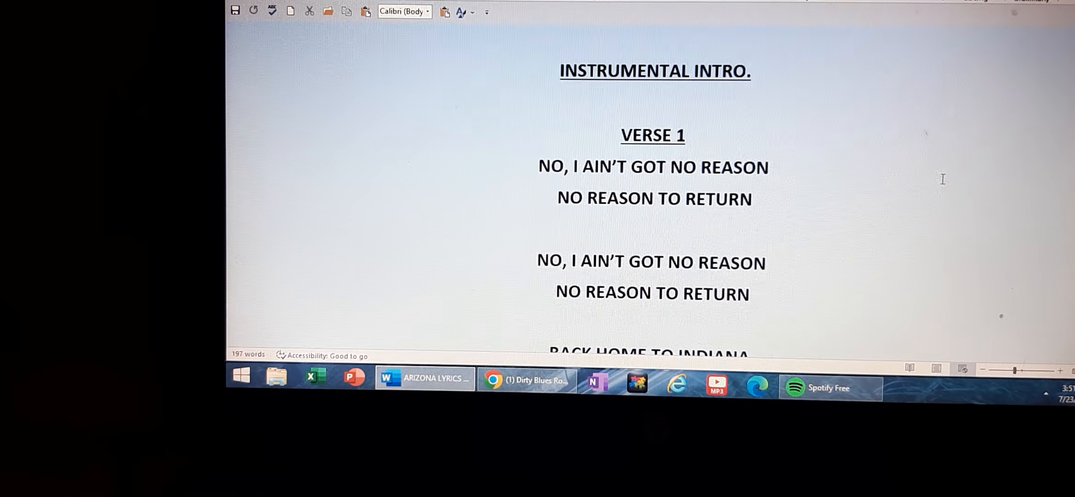
{"action": "scroll", "scroll_direction": "down", "scroll_amount": 3}
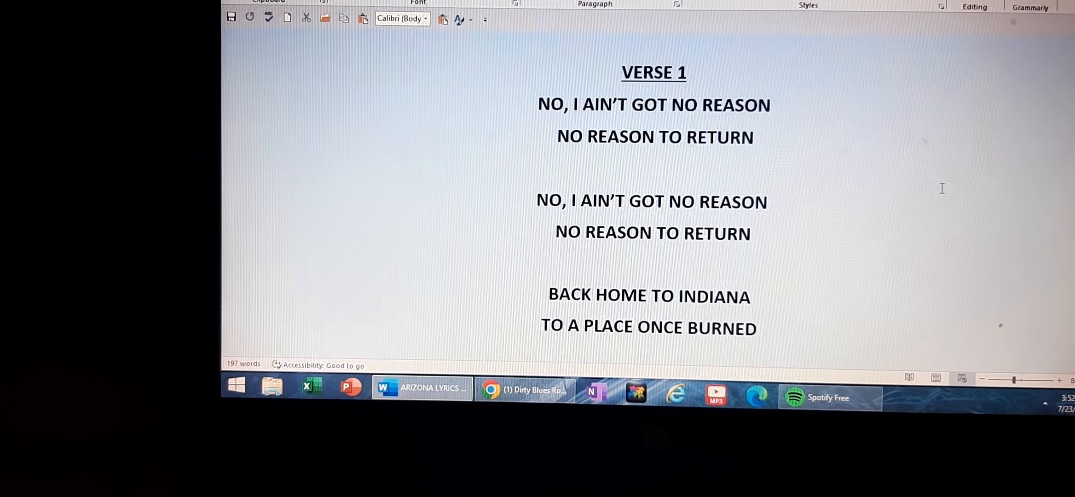
{"action": "scroll", "scroll_direction": "down", "scroll_amount": 3}
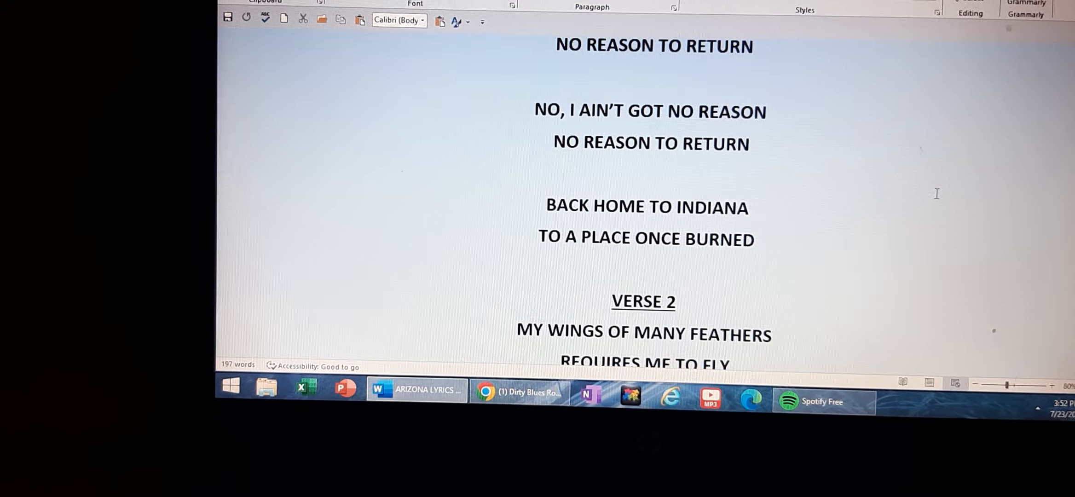
{"action": "scroll", "scroll_direction": "down", "scroll_amount": 3}
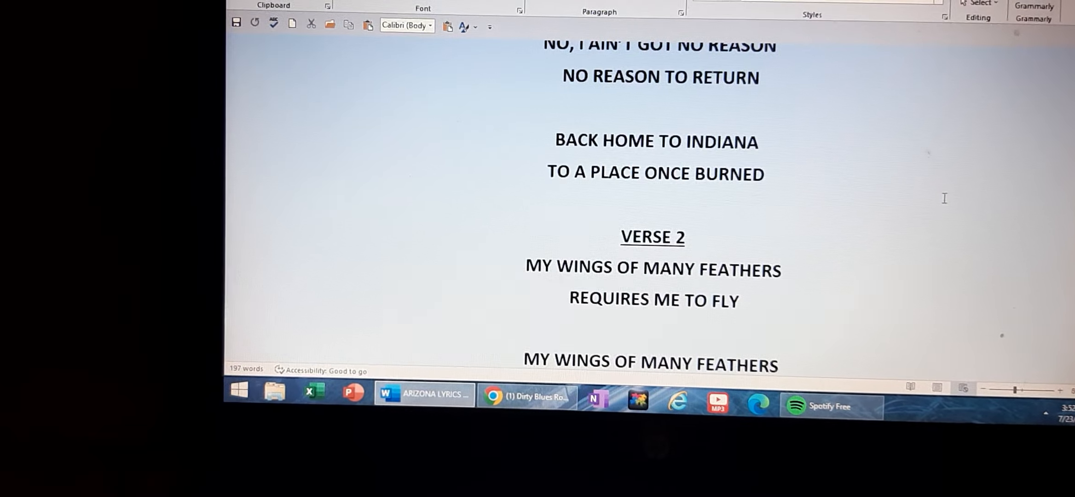
{"action": "scroll", "scroll_direction": "down", "scroll_amount": 3}
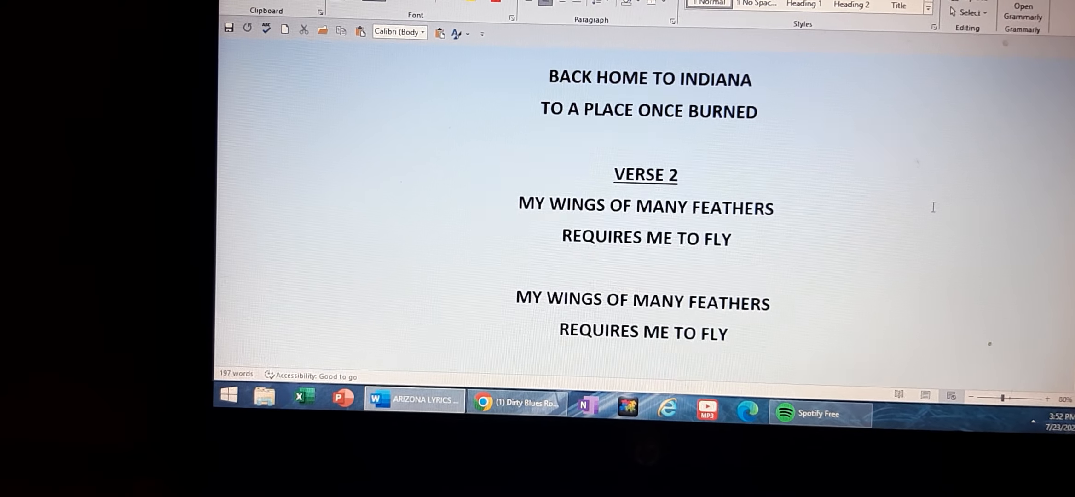
Scroll through Verse 2, the Chorus and WHERE I LIVE, WHERE I'LL DIE to Verse 3.
{"action": "scroll", "scroll_direction": "down", "scroll_amount": 3}
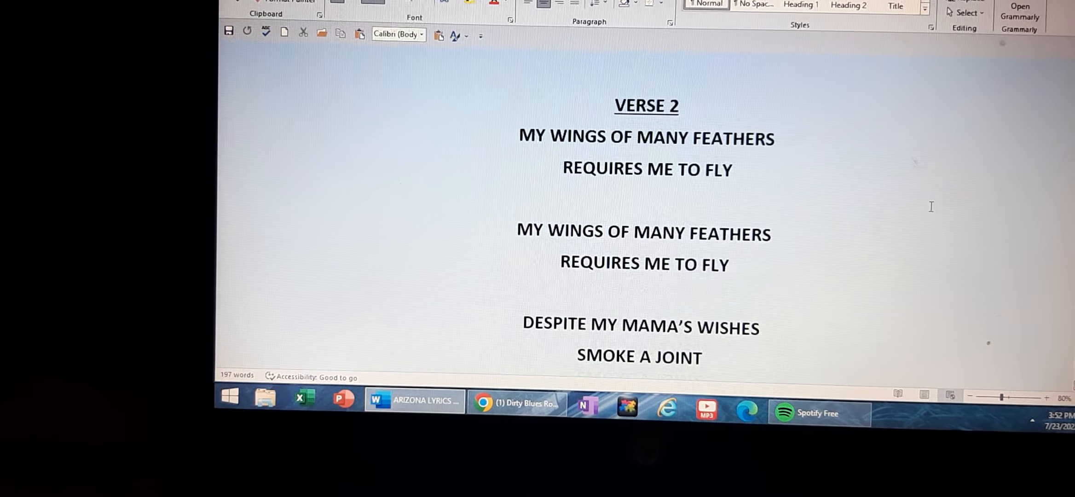
{"action": "scroll", "scroll_direction": "down", "scroll_amount": 3}
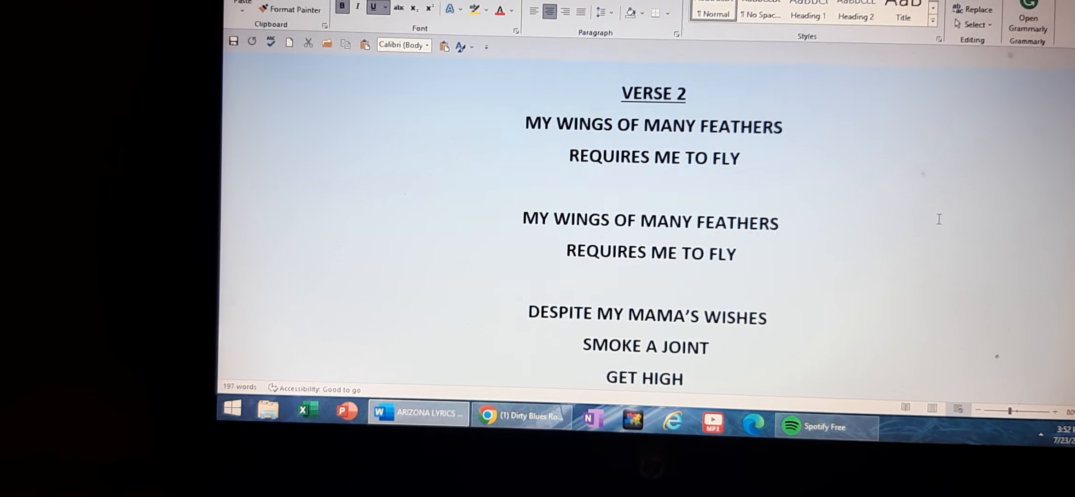
{"action": "scroll", "scroll_direction": "down", "scroll_amount": 3}
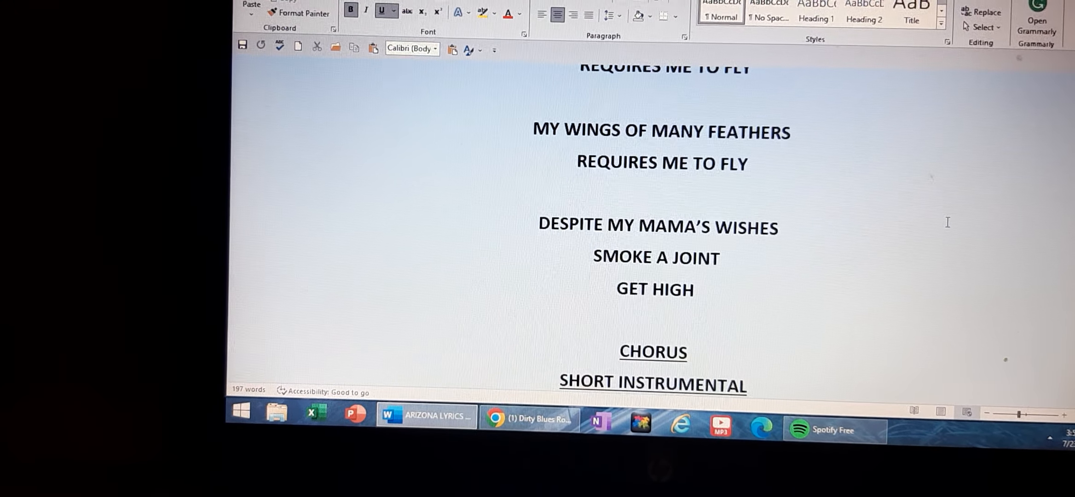
{"action": "scroll", "scroll_direction": "down", "scroll_amount": 3}
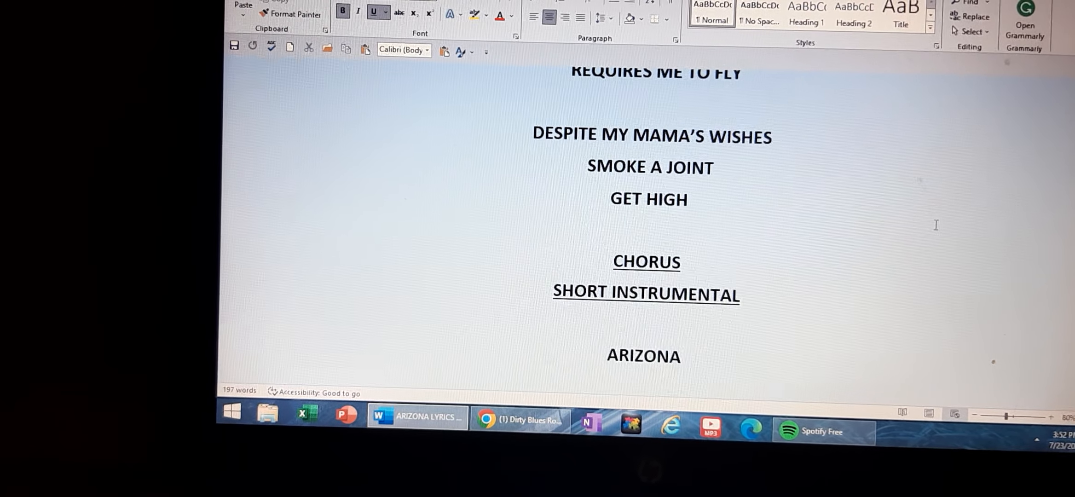
{"action": "scroll", "scroll_direction": "down", "scroll_amount": 3}
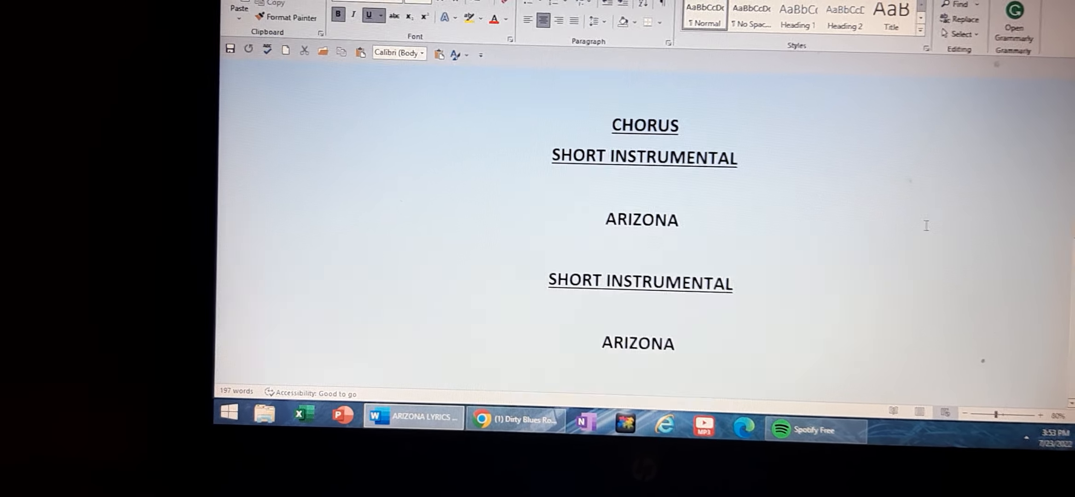
{"action": "scroll", "scroll_direction": "down", "scroll_amount": 3}
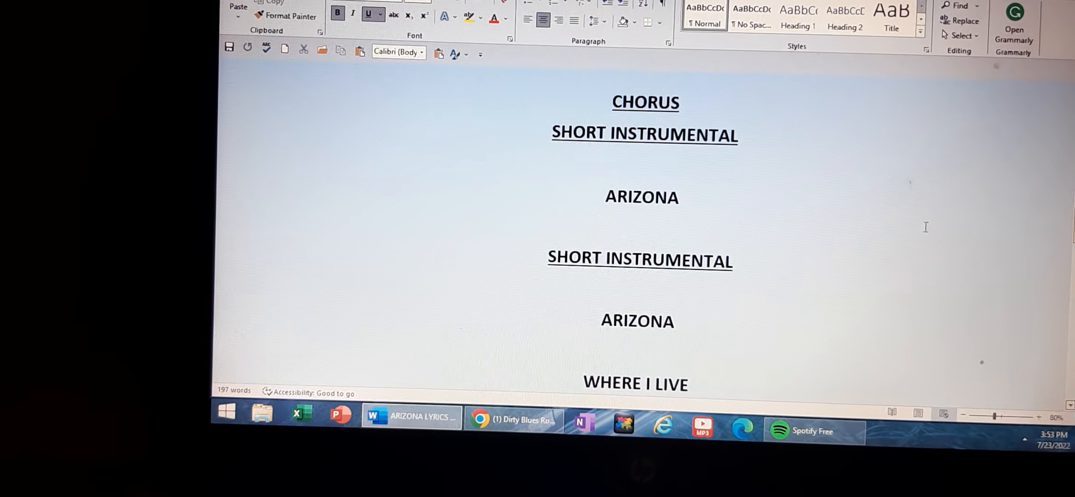
{"action": "scroll", "scroll_direction": "down", "scroll_amount": 3}
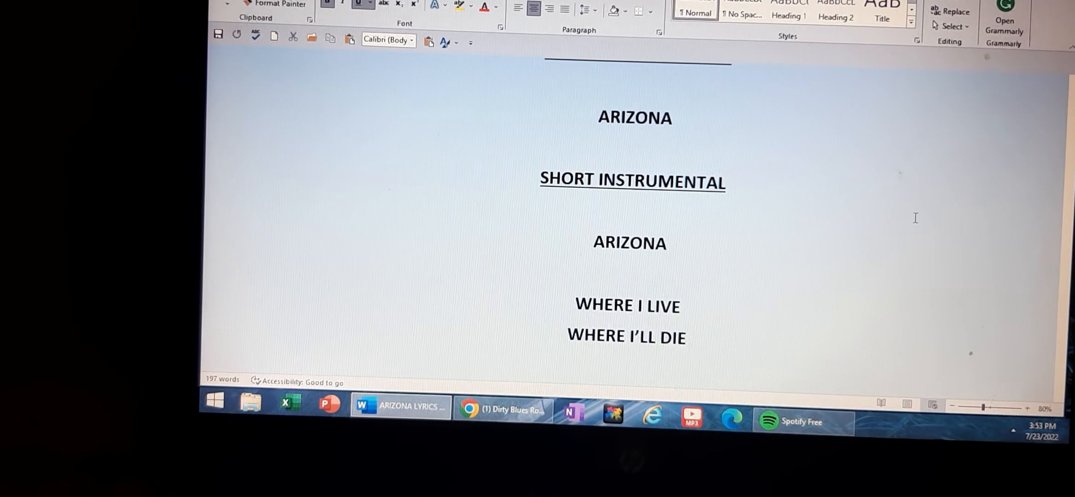
{"action": "scroll", "scroll_direction": "down", "scroll_amount": 3}
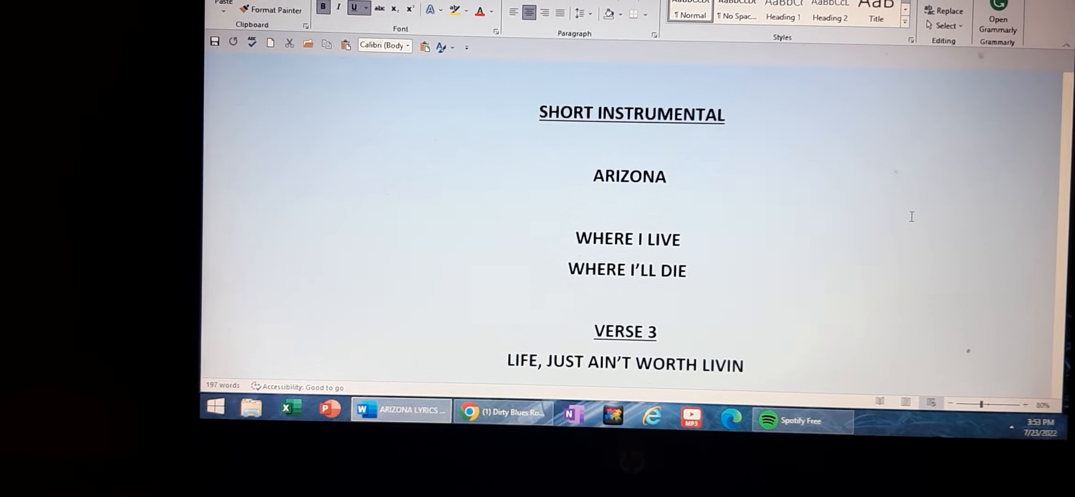
Scroll through Verse 3 and the MY LORD SENT ME A MESSAGE lines to REPEAT VERSE 1.
{"action": "scroll", "scroll_direction": "down", "scroll_amount": 3}
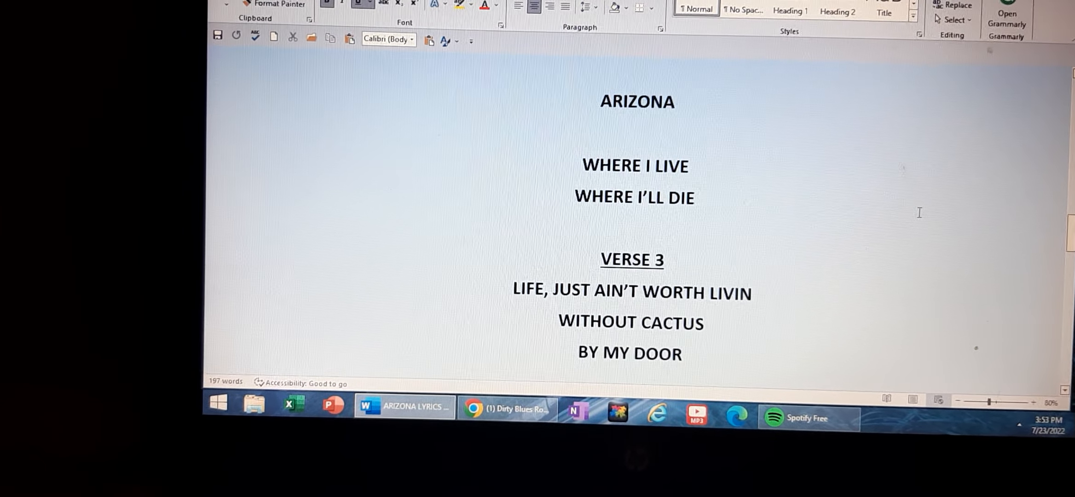
{"action": "scroll", "scroll_direction": "down", "scroll_amount": 3}
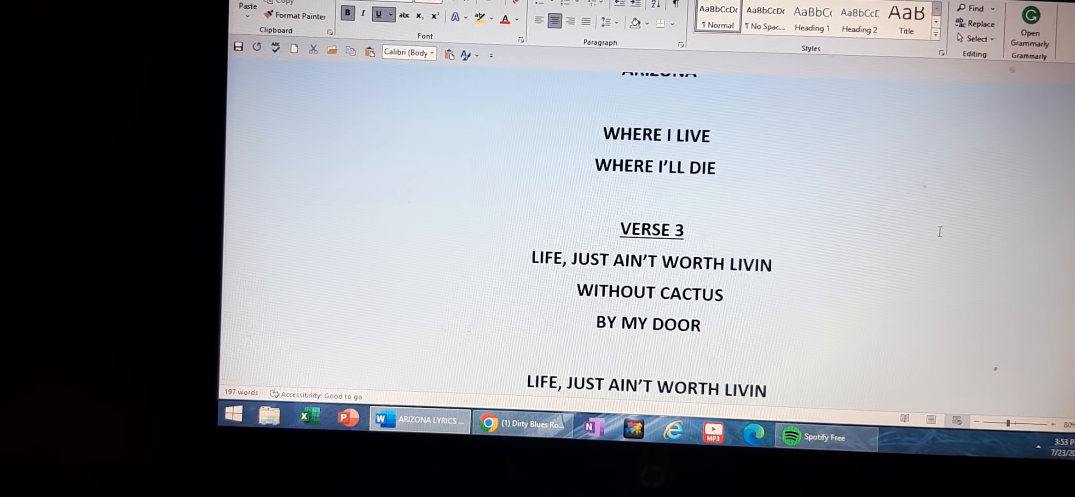
{"action": "scroll", "scroll_direction": "down", "scroll_amount": 3}
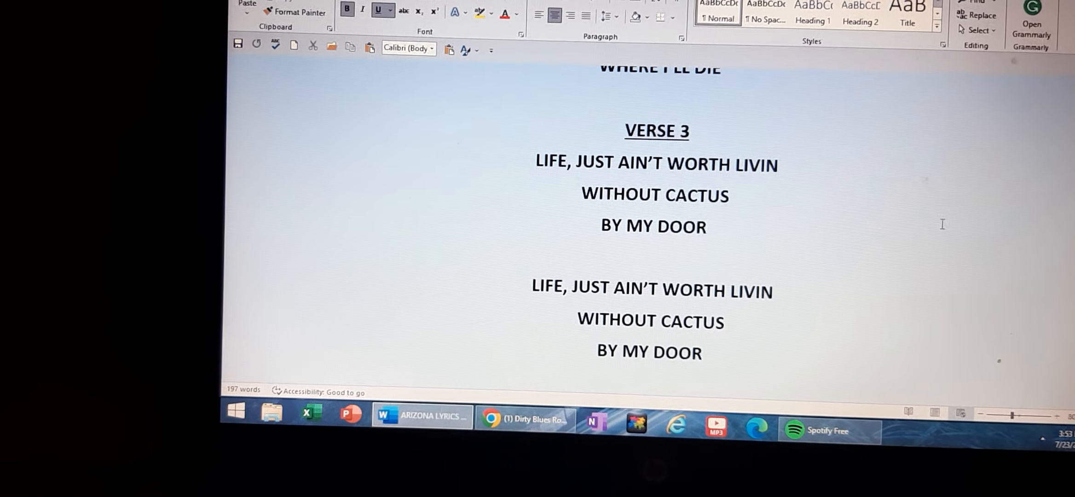
{"action": "scroll", "scroll_direction": "up", "scroll_amount": 3}
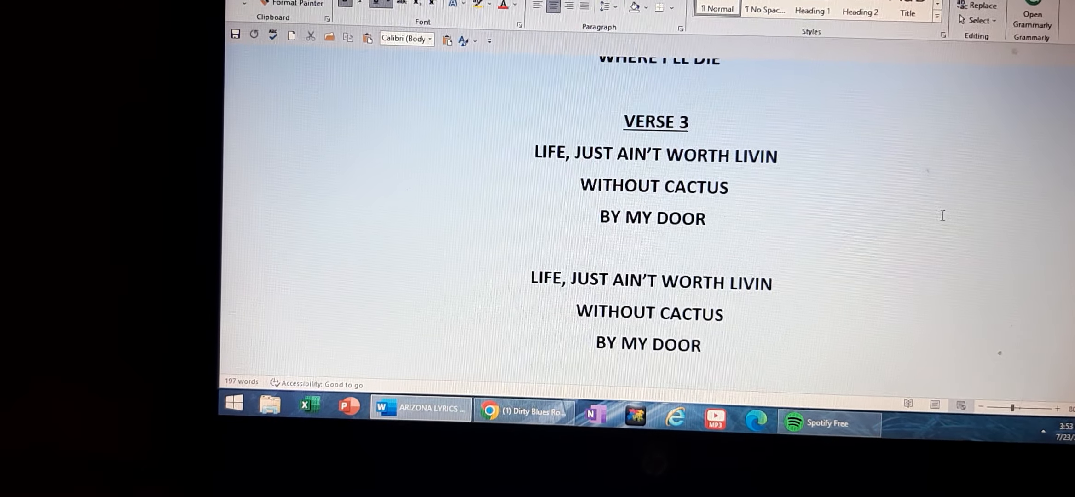
{"action": "scroll", "scroll_direction": "down", "scroll_amount": 3}
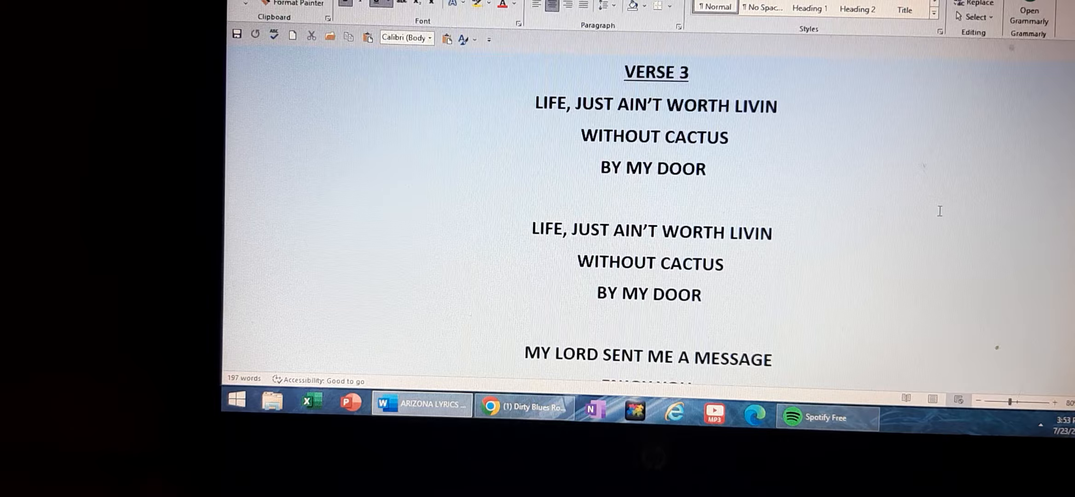
{"action": "scroll", "scroll_direction": "down", "scroll_amount": 3}
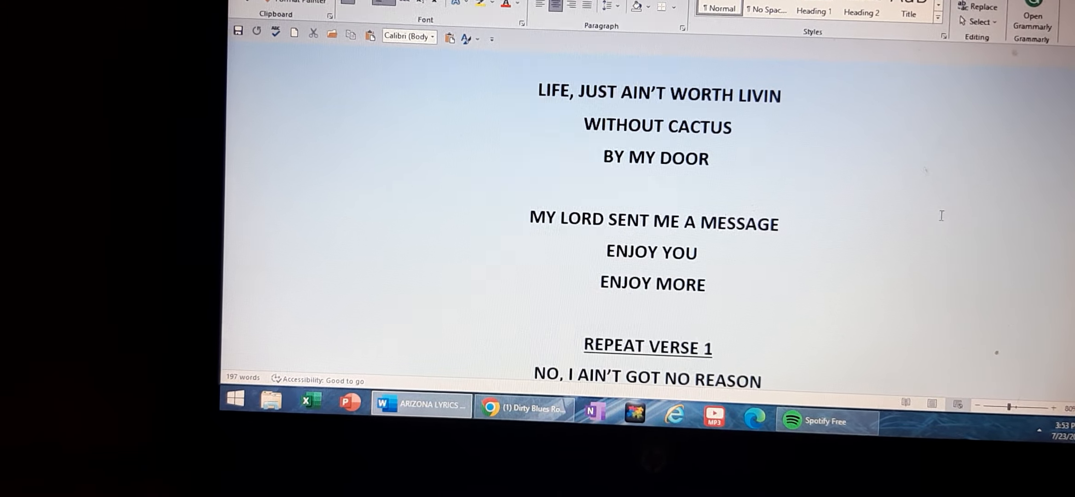
{"action": "scroll", "scroll_direction": "down", "scroll_amount": 3}
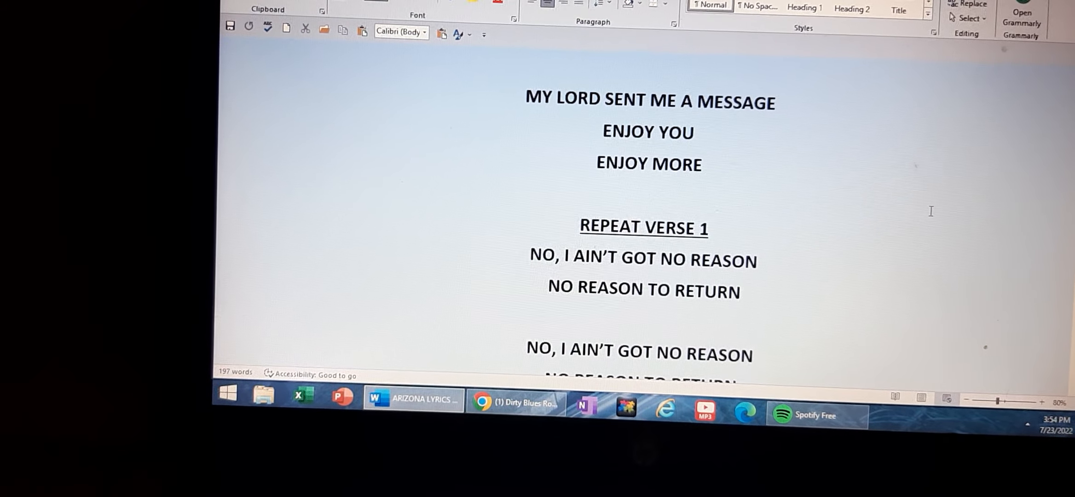
Scroll past BACK HOME TO INDIANA to REPEAT CHORUS, SHORT INSTRUMENTAL and ARIZONA.
{"action": "scroll", "scroll_direction": "down", "scroll_amount": 3}
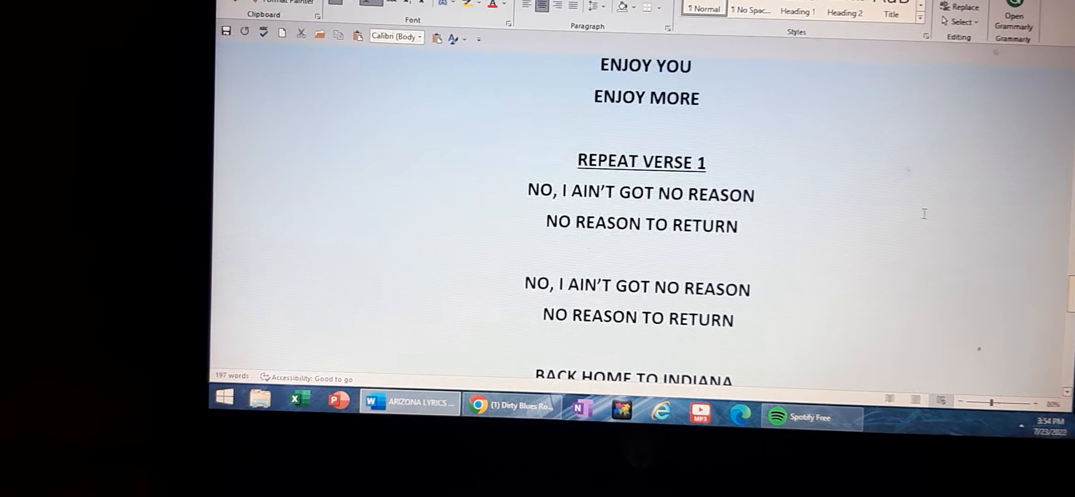
{"action": "scroll", "scroll_direction": "down", "scroll_amount": 3}
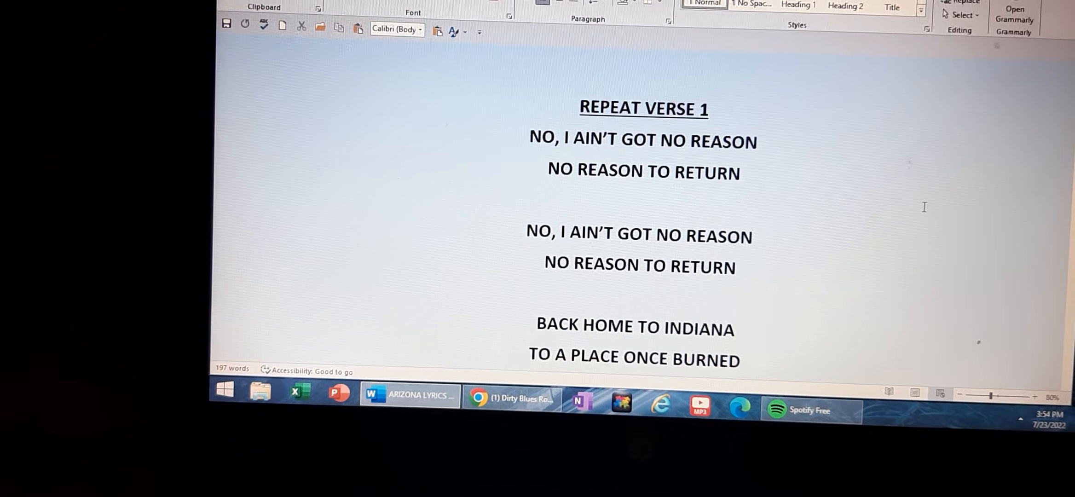
{"action": "scroll", "scroll_direction": "up", "scroll_amount": 3}
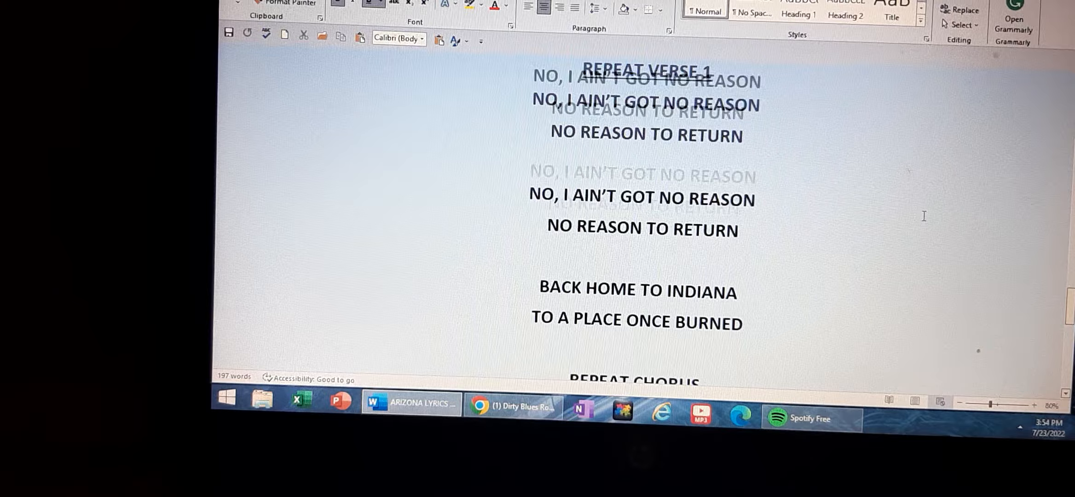
{"action": "scroll", "scroll_direction": "down", "scroll_amount": 3}
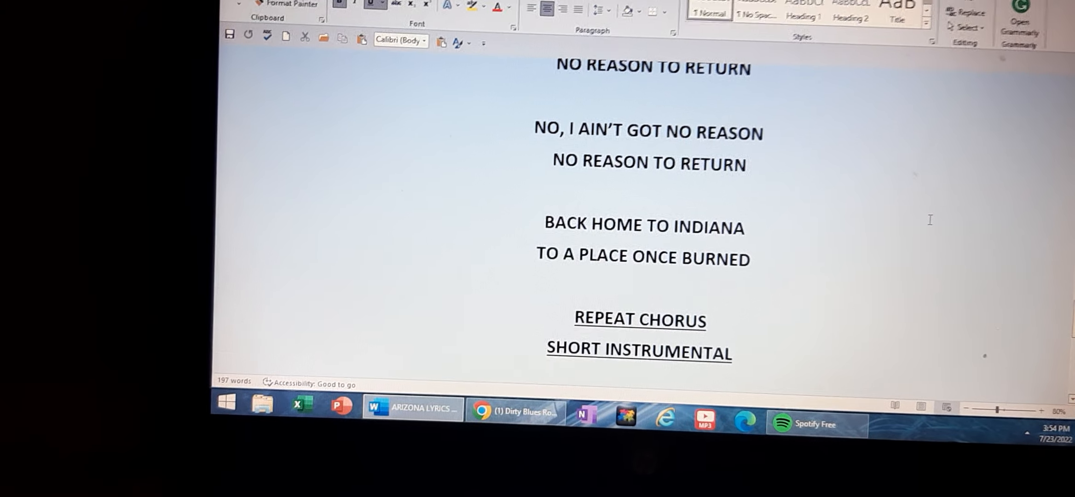
{"action": "scroll", "scroll_direction": "down", "scroll_amount": 3}
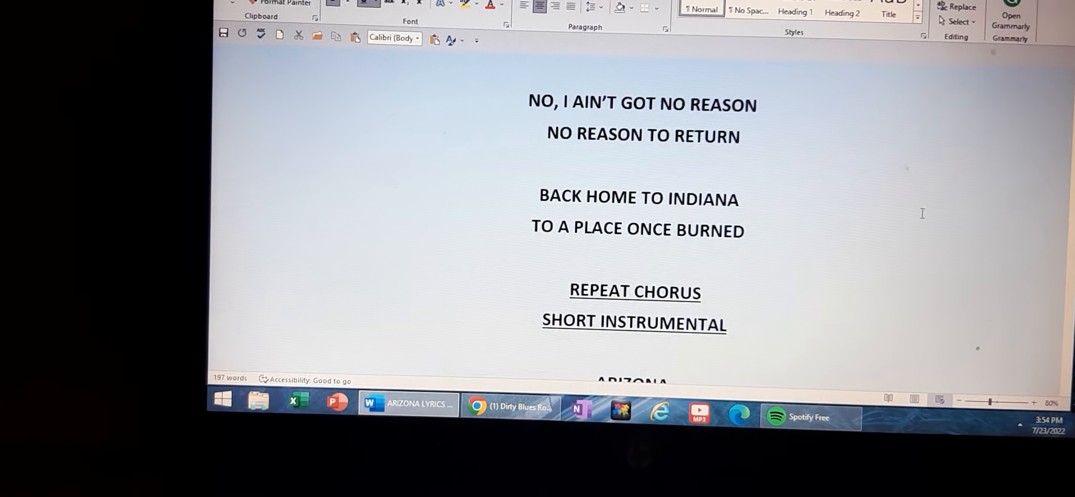
{"action": "scroll", "scroll_direction": "down", "scroll_amount": 3}
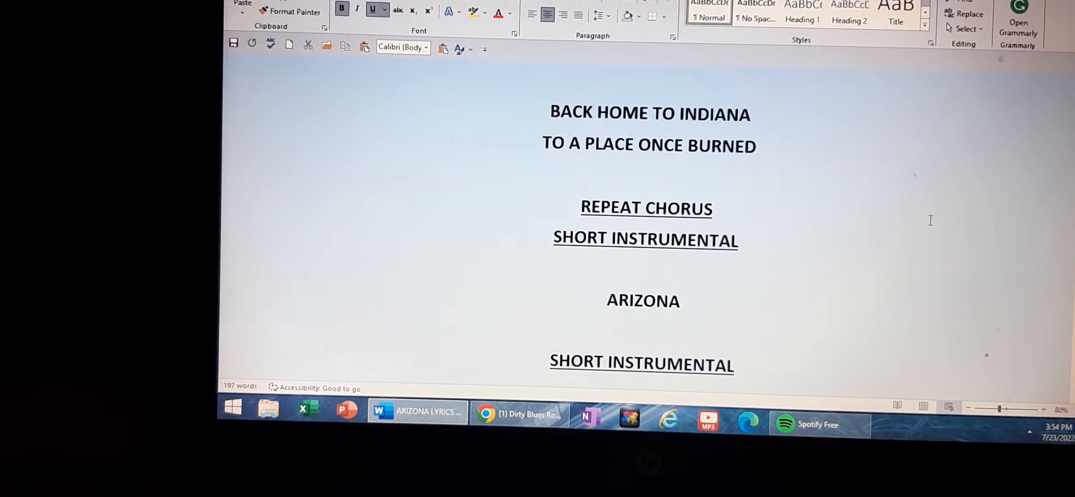
{"action": "scroll", "scroll_direction": "down", "scroll_amount": 3}
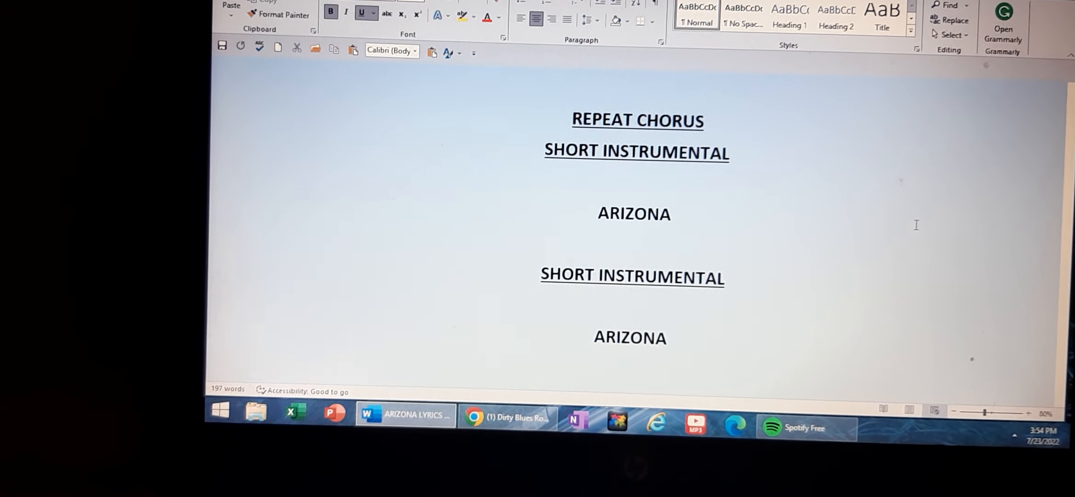
Scroll to the document's end showing FADE OUT, THE END! and the website address.
{"action": "scroll", "scroll_direction": "down", "scroll_amount": 3}
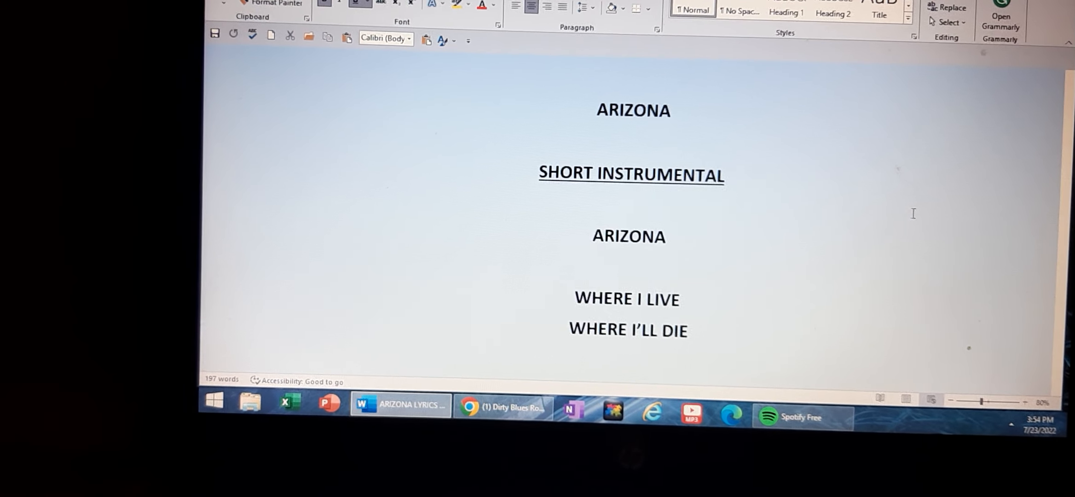
{"action": "scroll", "scroll_direction": "down", "scroll_amount": 3}
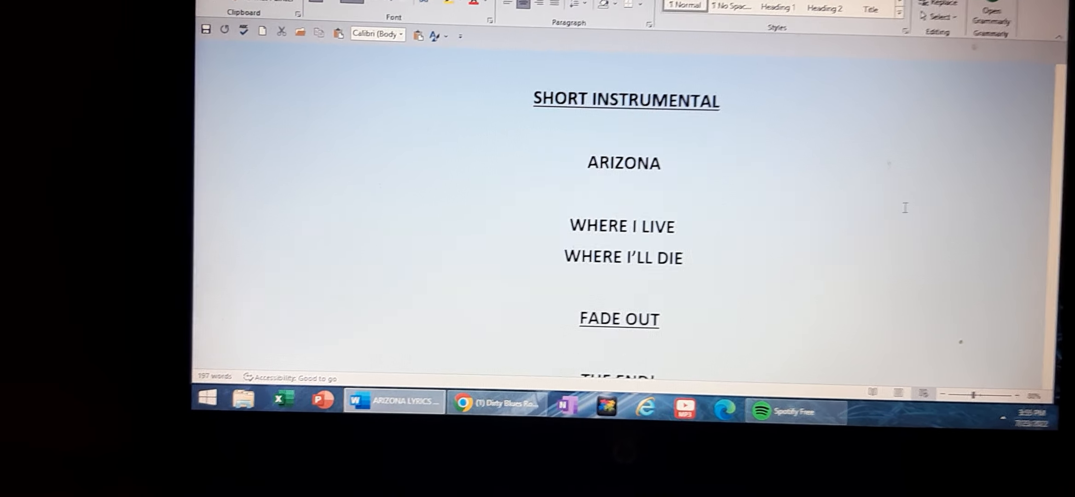
{"action": "scroll", "scroll_direction": "down", "scroll_amount": 3}
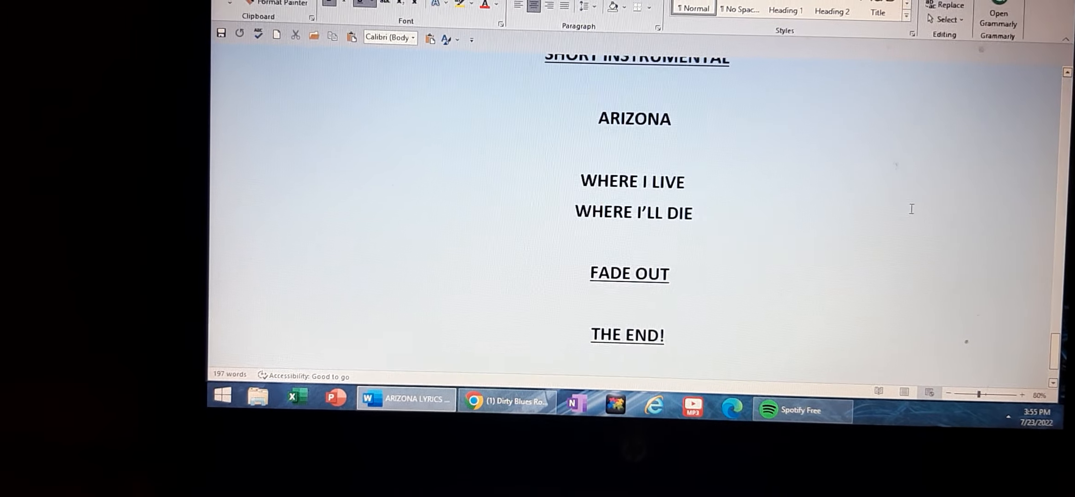
{"action": "scroll", "scroll_direction": "down", "scroll_amount": 3}
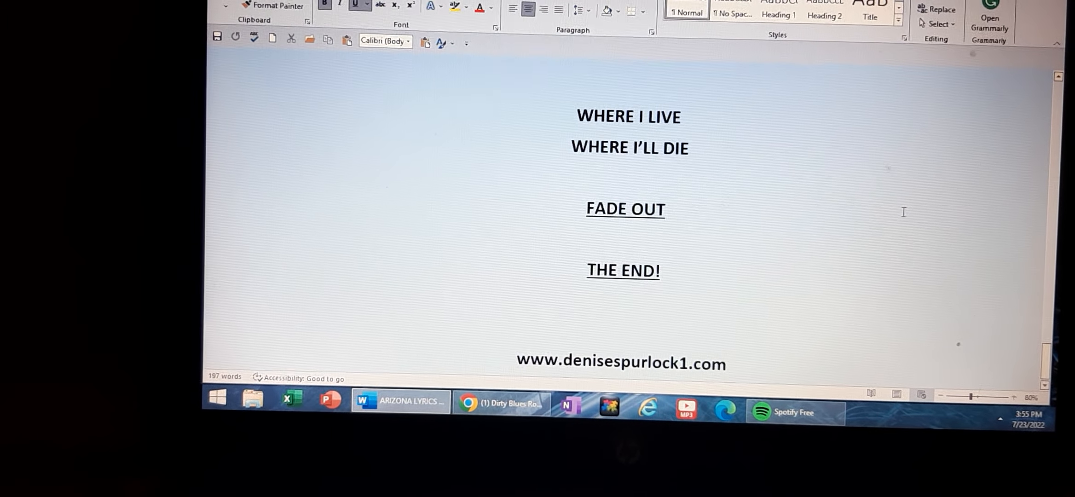